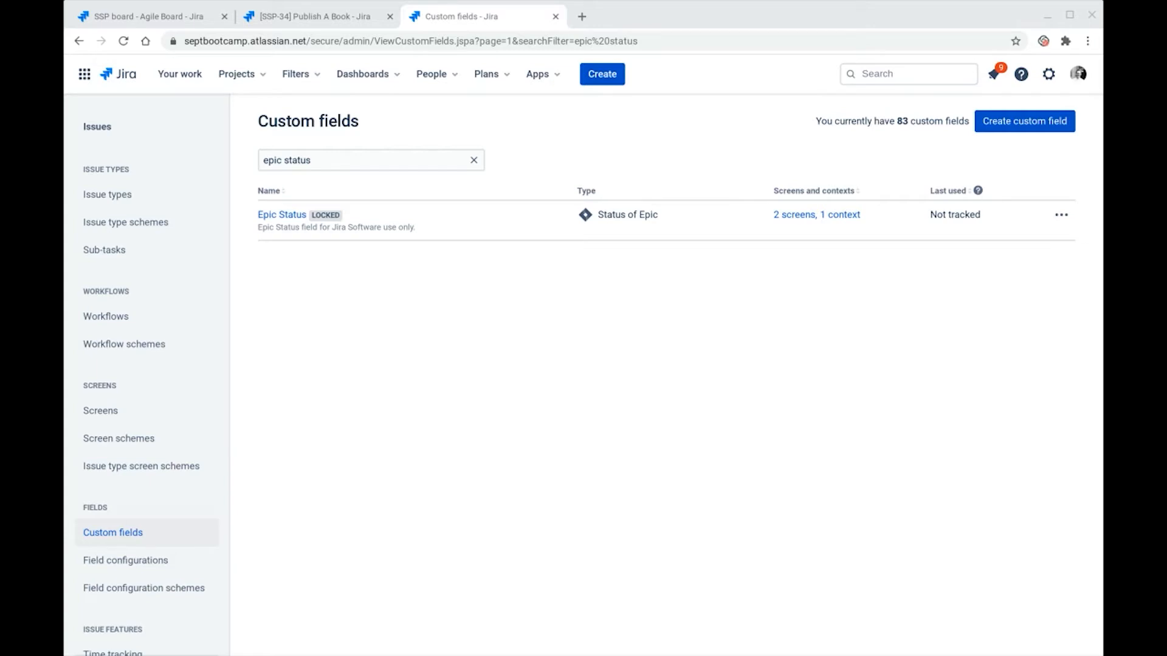
# Open Epic Status's Configure page showing default To Do and options To Do, In Progress, Done
pyautogui.click(1060, 214)
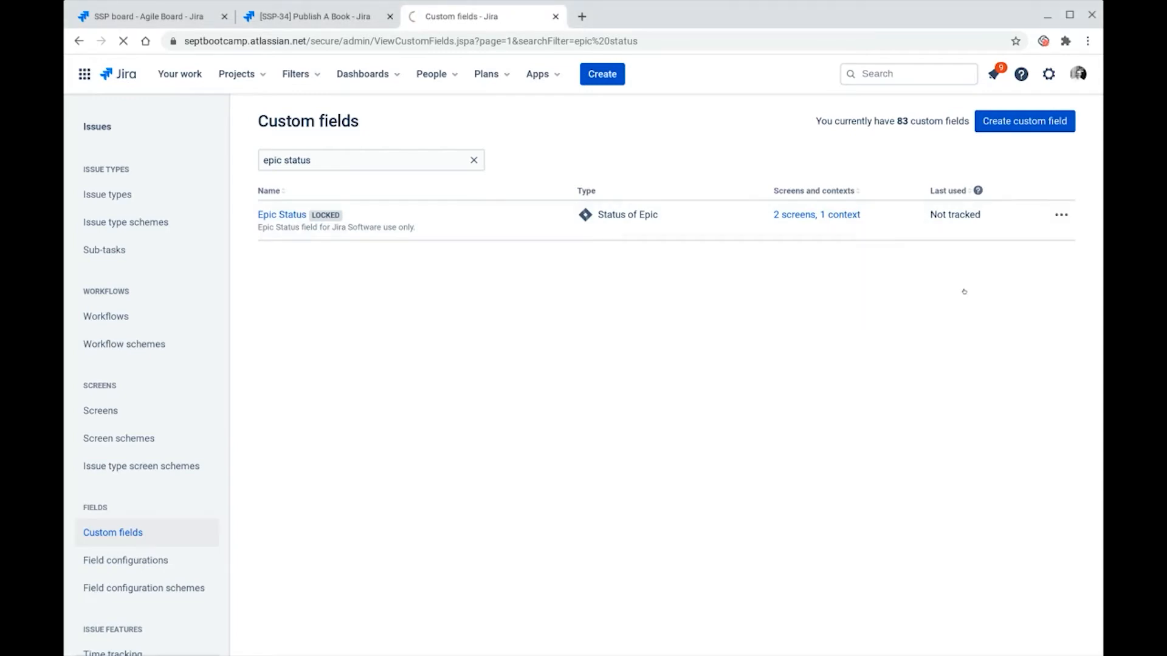
pyautogui.click(281, 214)
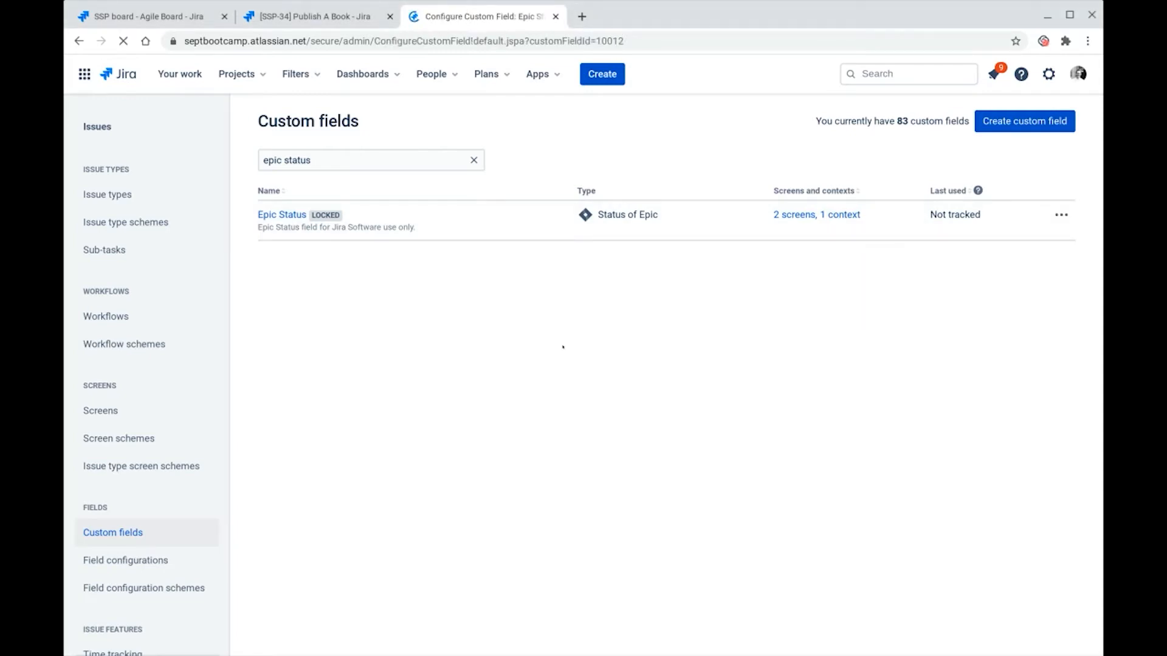
pyautogui.click(280, 214)
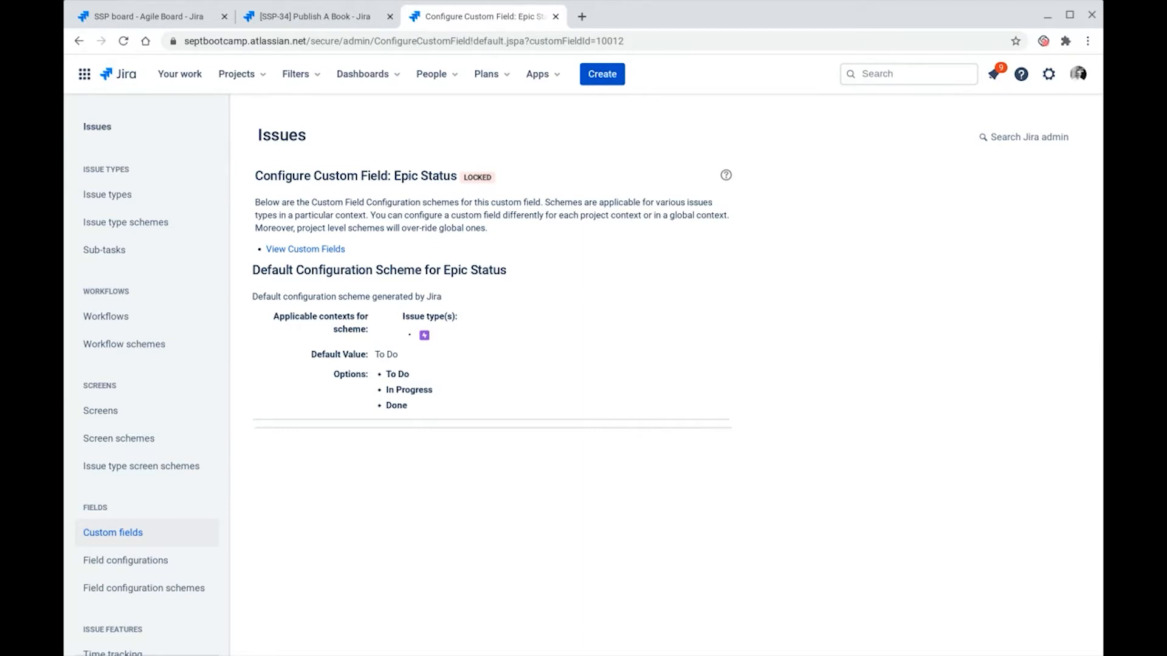
# View the SSP board epics panel, then switch to the SSP-34 Publish A Book epic
pyautogui.click(148, 16)
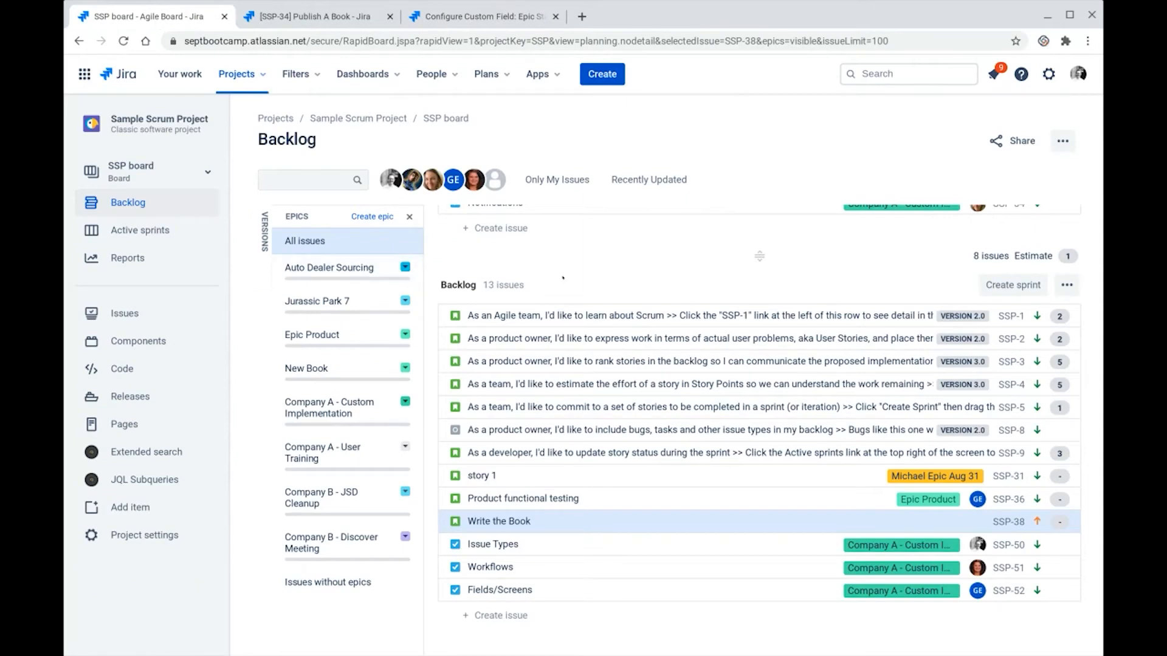
pyautogui.moveTo(658, 275)
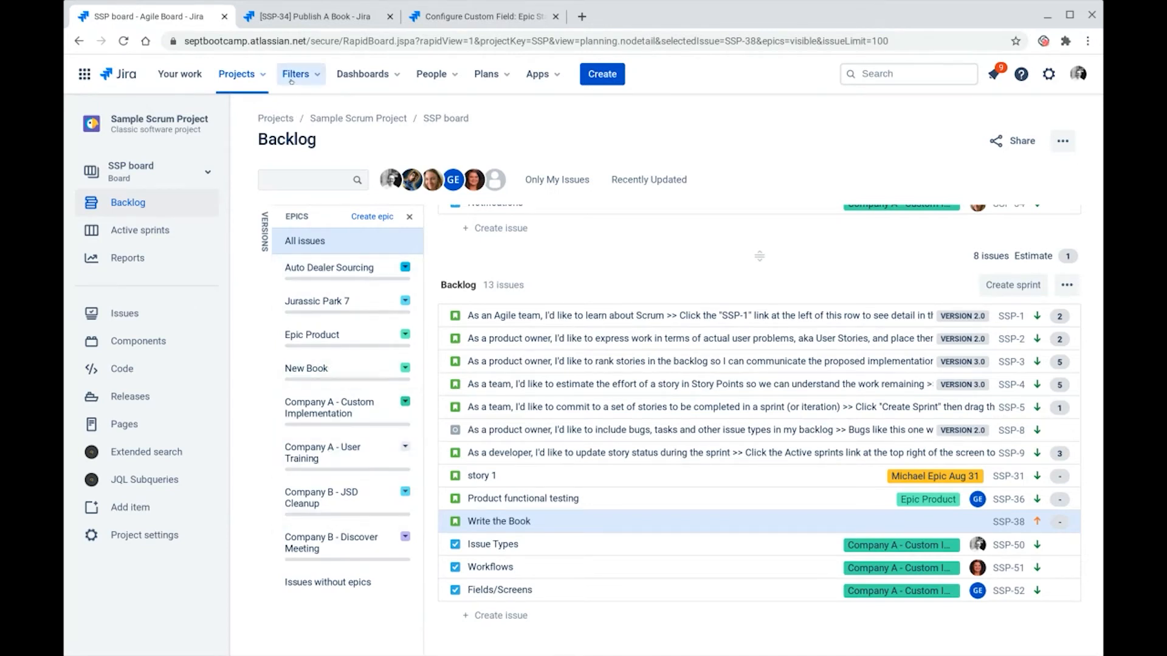
pyautogui.click(318, 16)
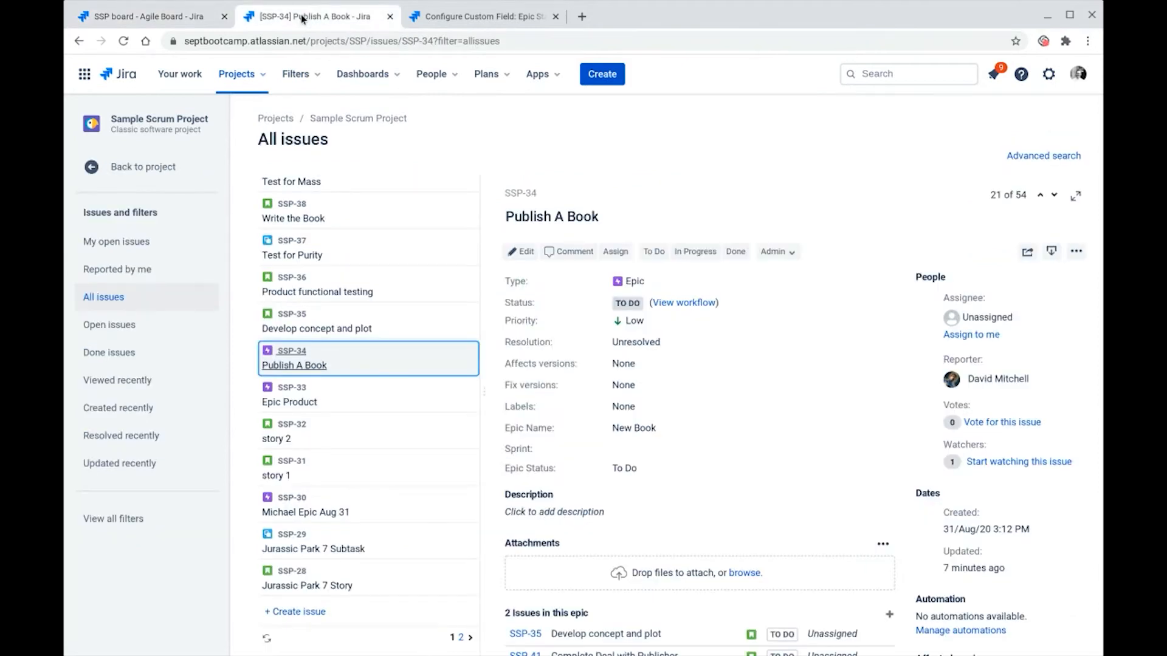
pyautogui.moveTo(633, 481)
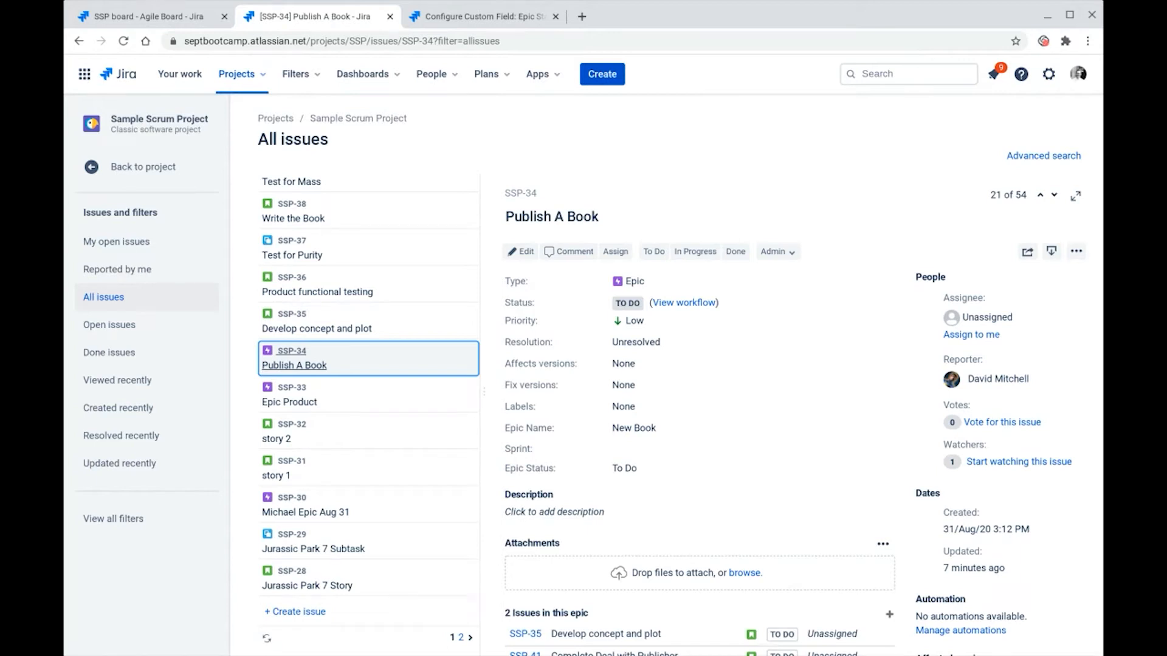
# Change SSP-34's Epic Status from To Do to Done and save it
pyautogui.click(624, 468)
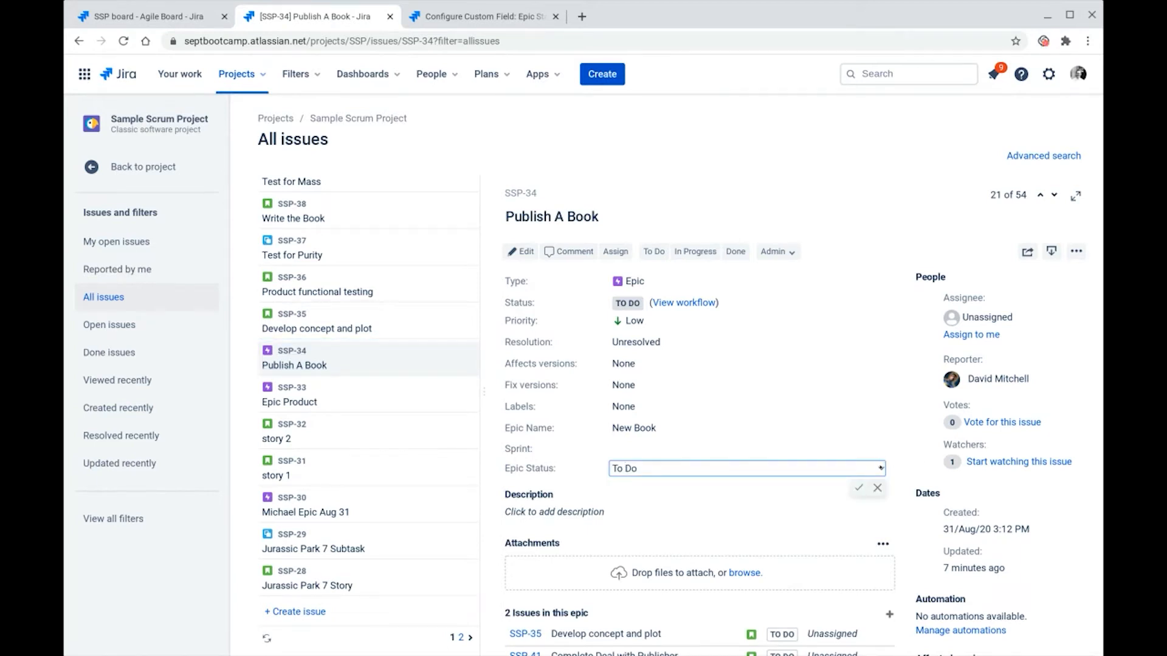
pyautogui.click(744, 468)
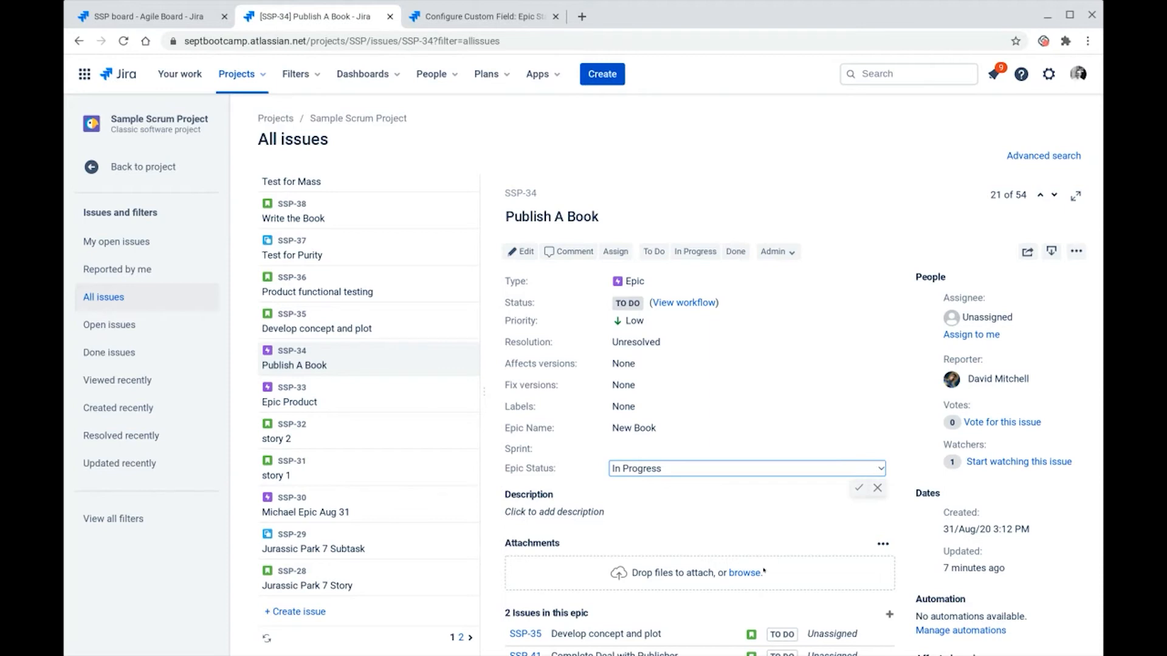
pyautogui.click(744, 468)
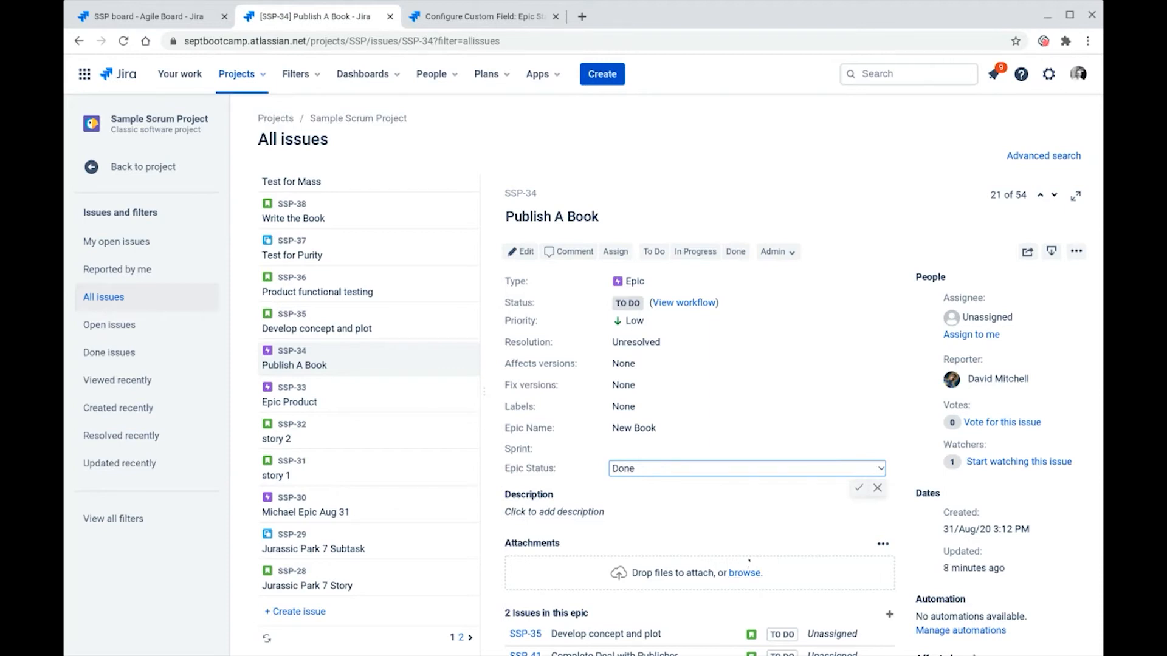
pyautogui.click(858, 487)
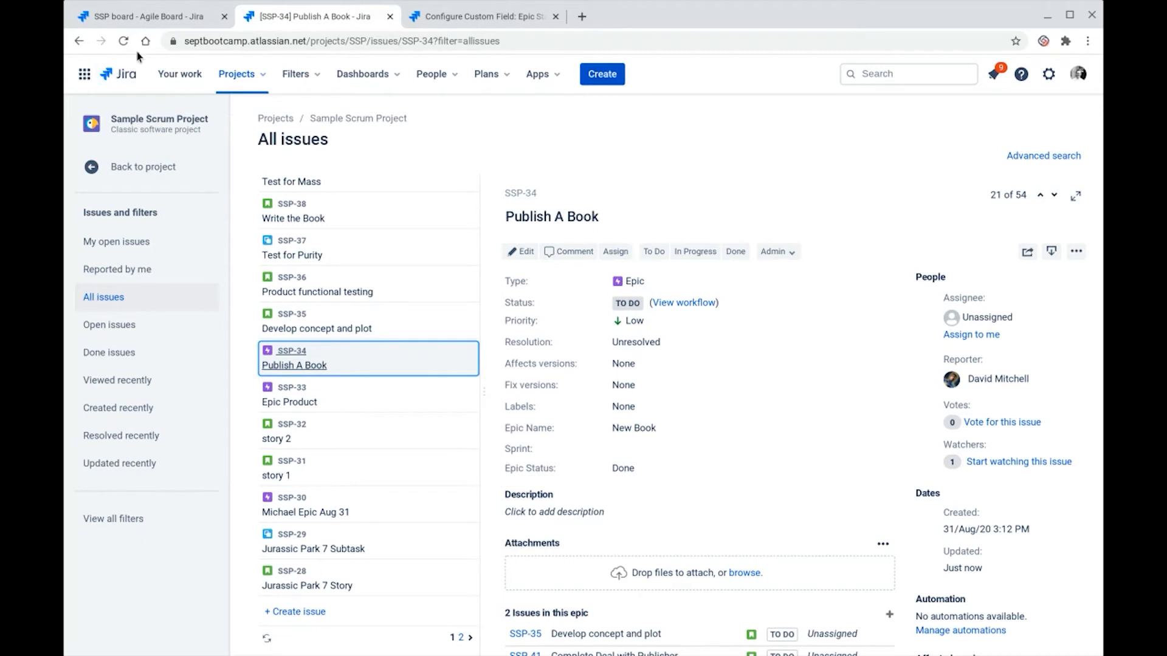
# Reload the SSP board backlog so the New Book epic drops out of the Epics panel
pyautogui.click(142, 16)
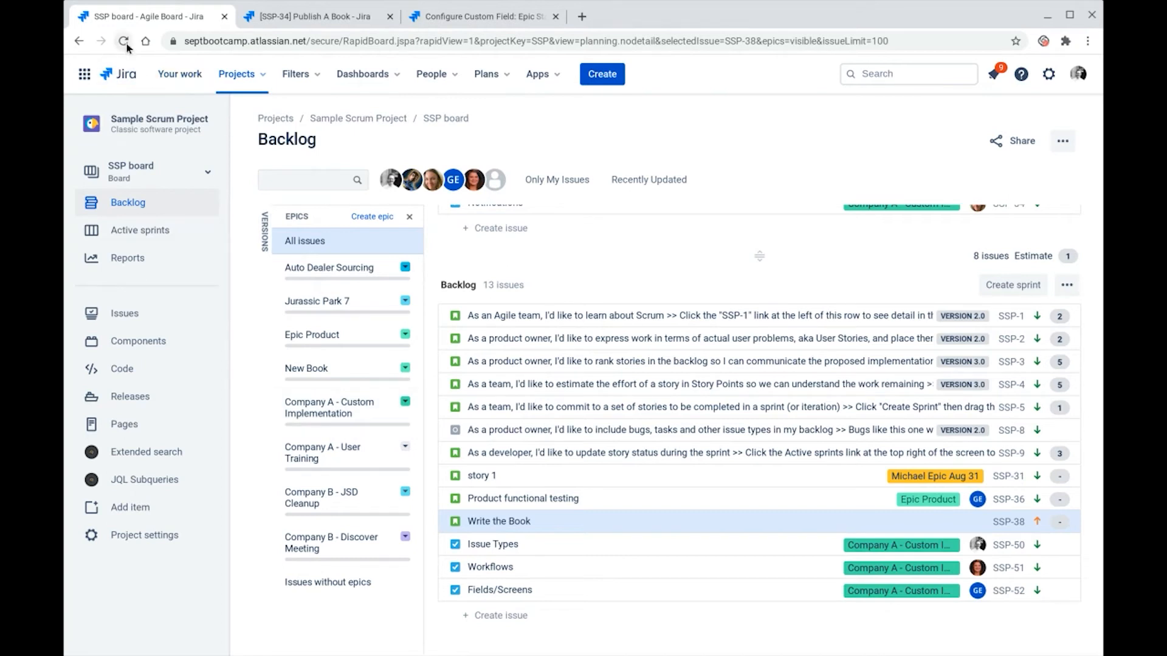
pyautogui.click(124, 42)
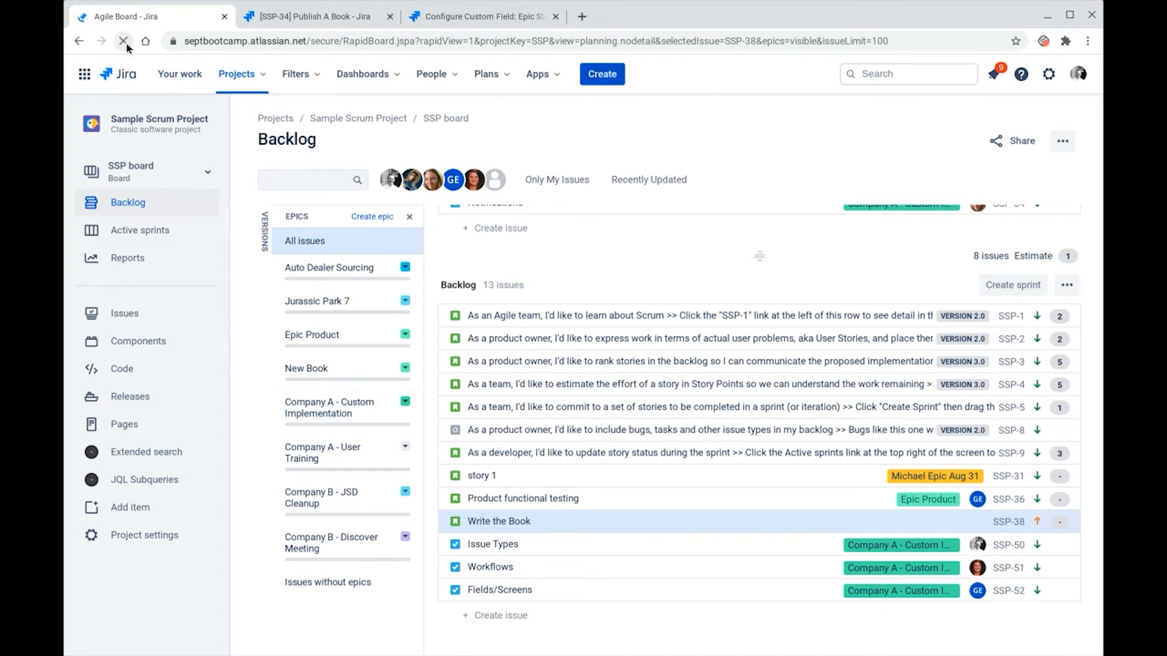
pyautogui.click(124, 41)
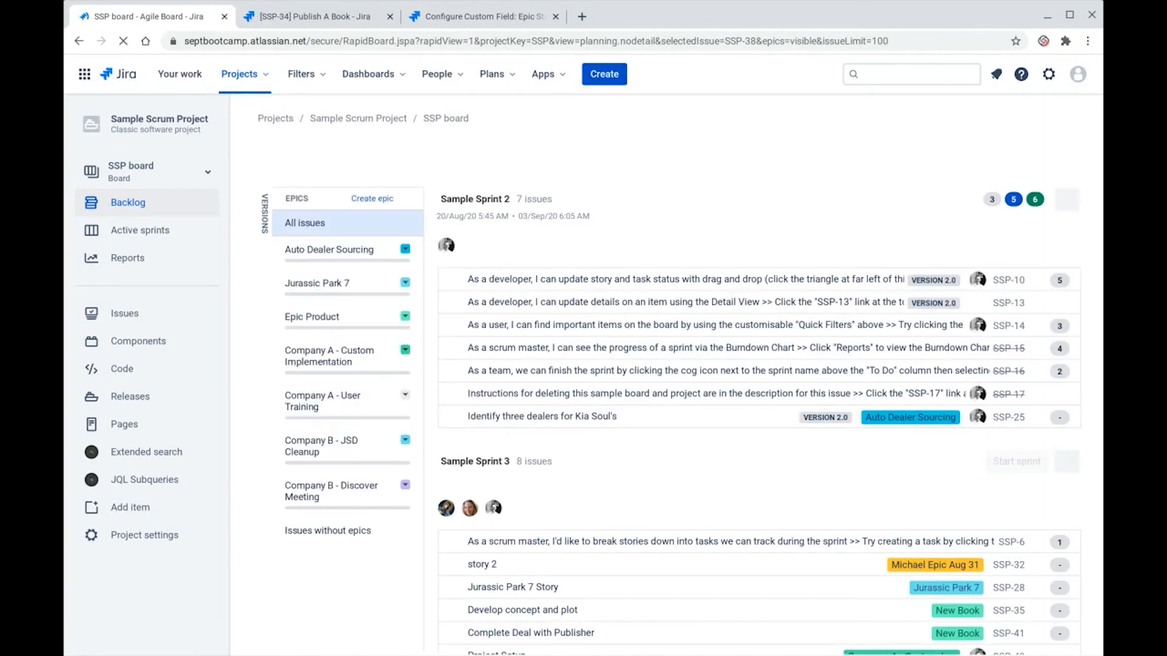
pyautogui.scroll(-3)
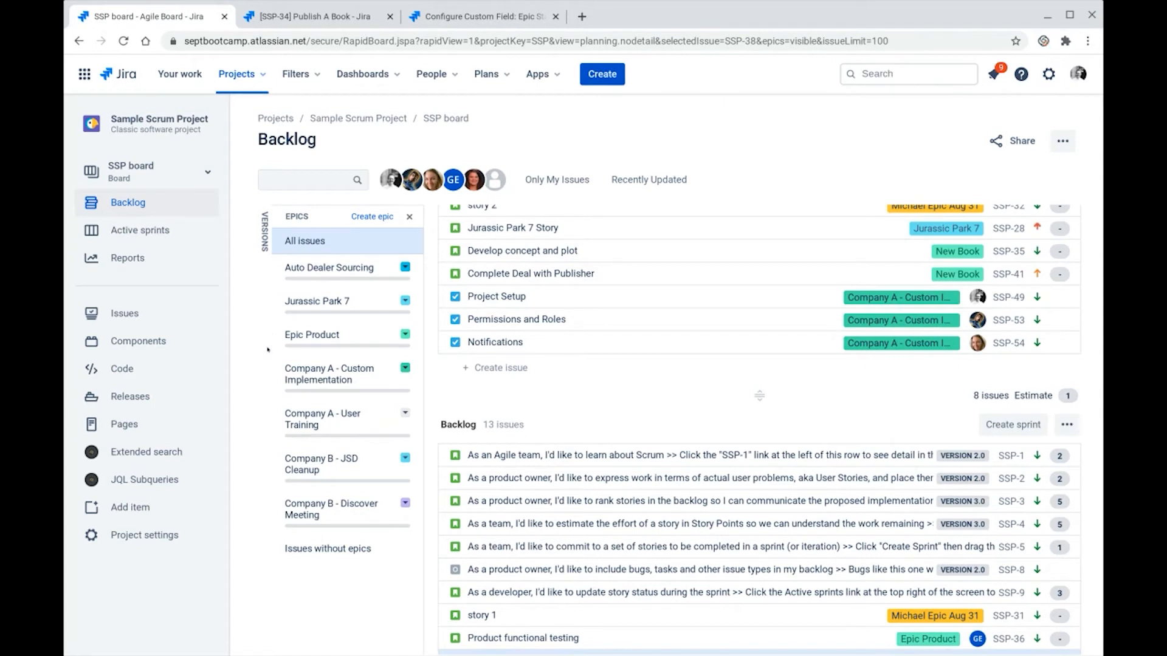
pyautogui.moveTo(350, 419)
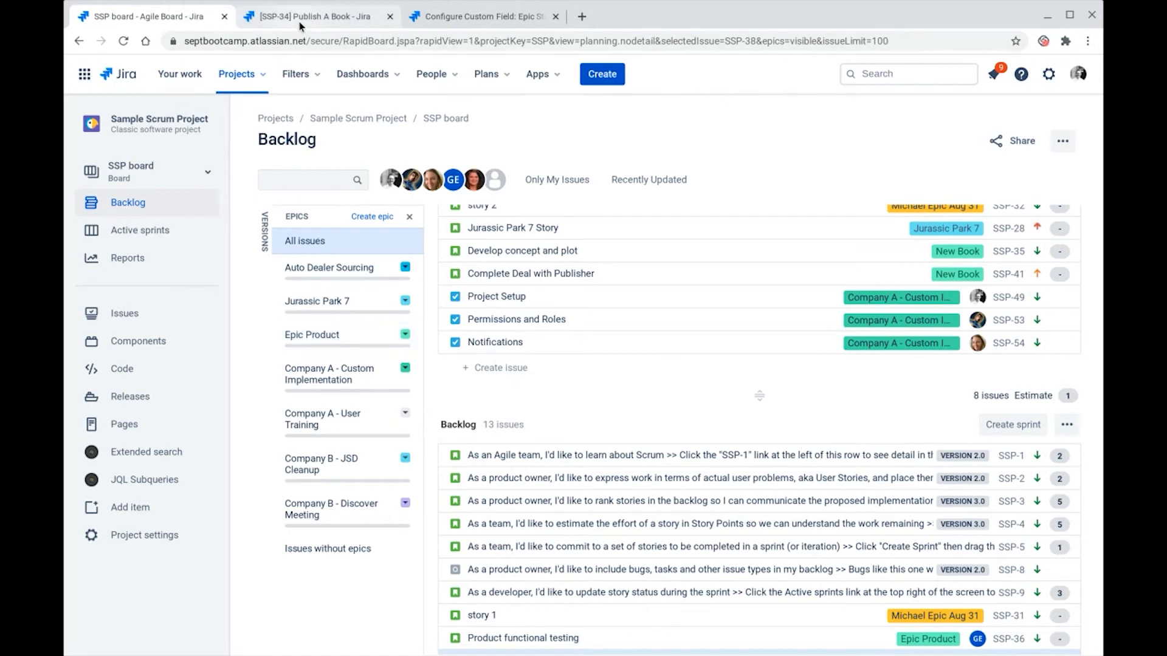
# Open story SSP-38 Write the Book and bring up its Edit issue dialog
pyautogui.click(312, 15)
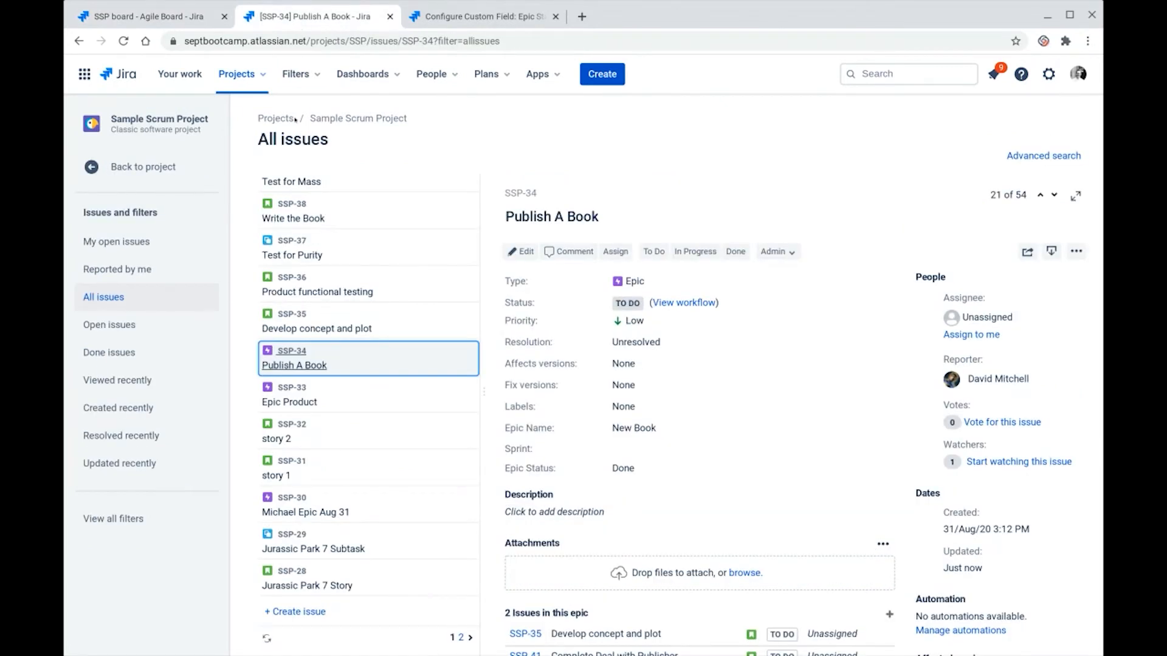
pyautogui.click(293, 211)
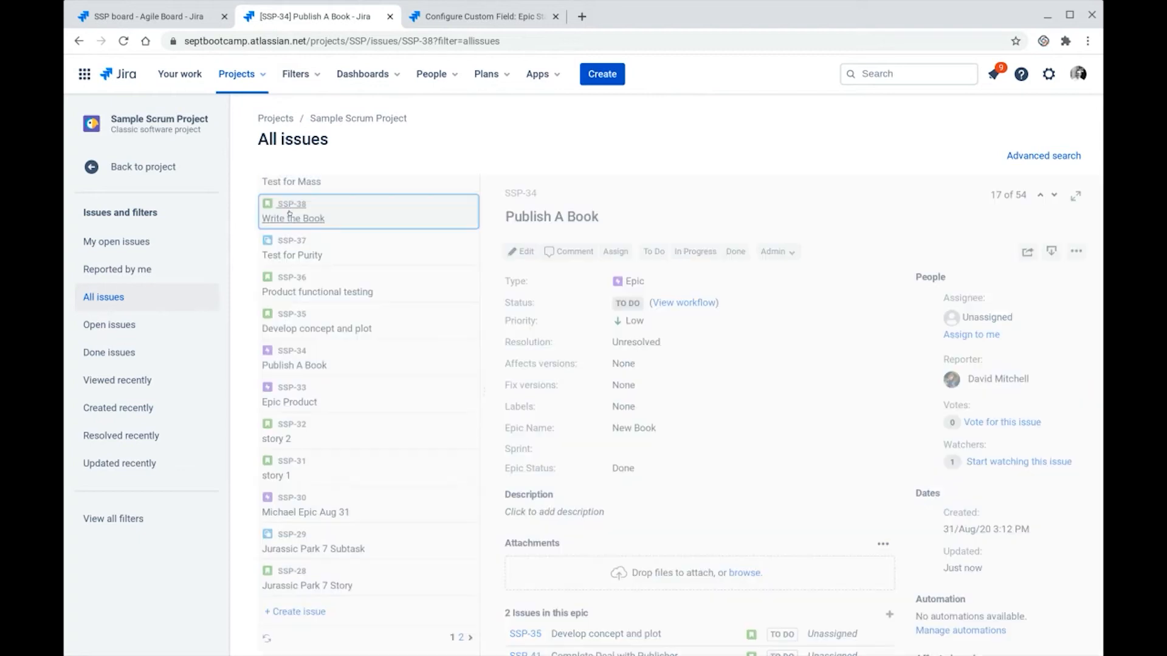
pyautogui.click(293, 217)
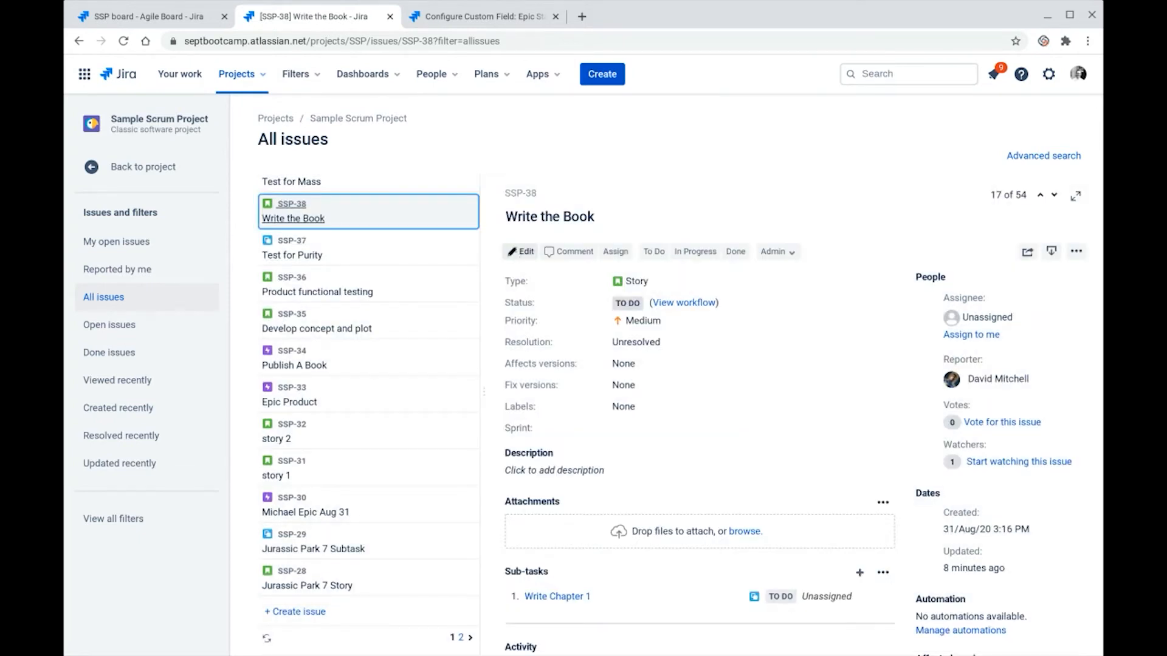
pyautogui.click(519, 252)
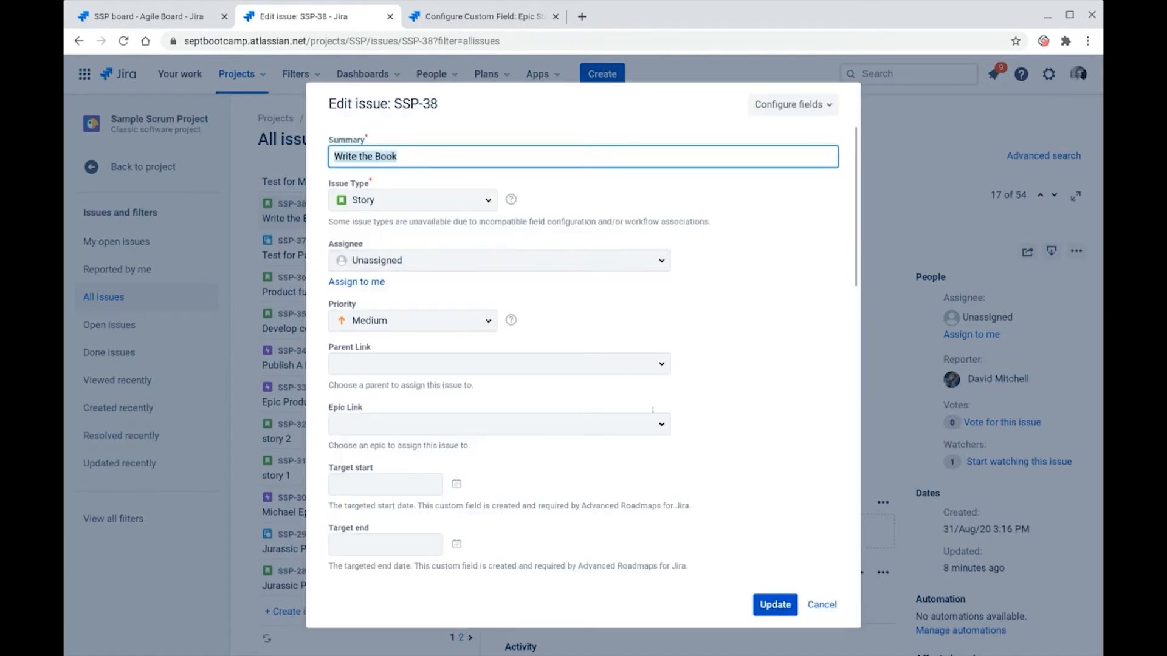
# In Epic Link, tick Show done epics to reveal New Book, then untick it again
pyautogui.click(495, 424)
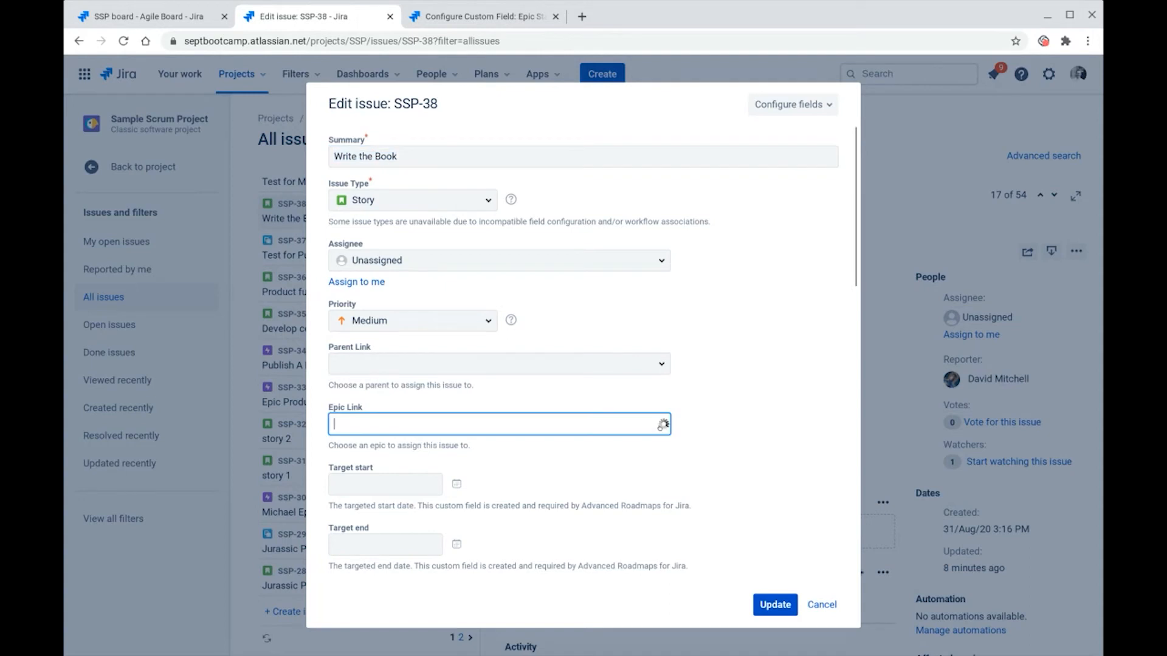
pyautogui.click(499, 423)
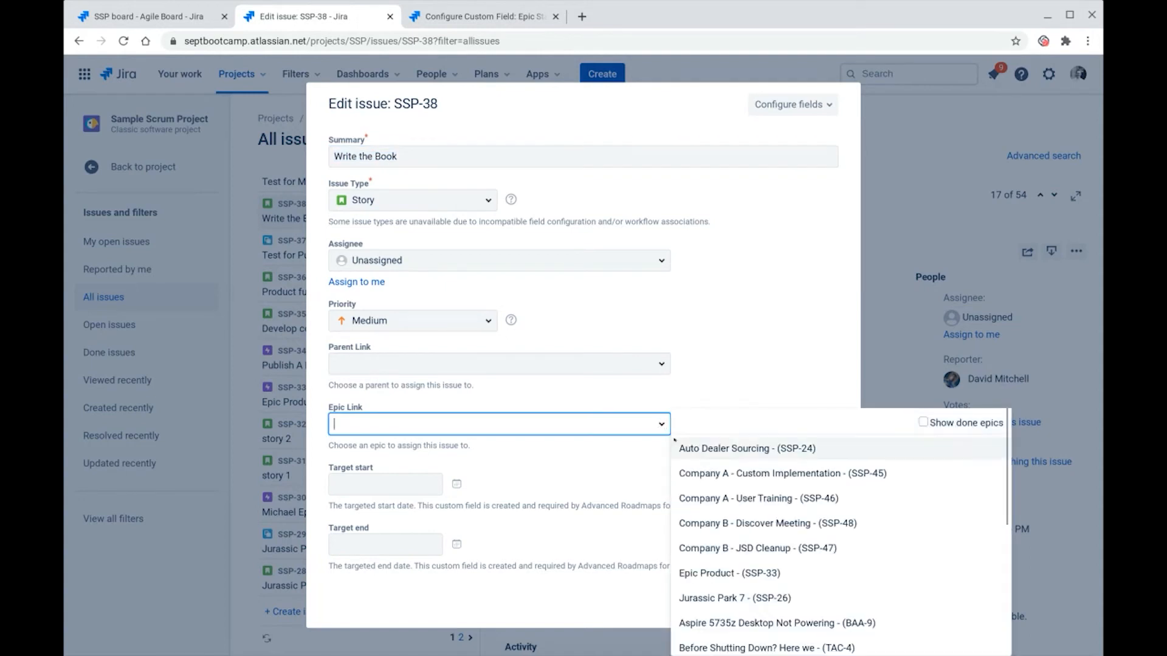
pyautogui.moveTo(767, 523)
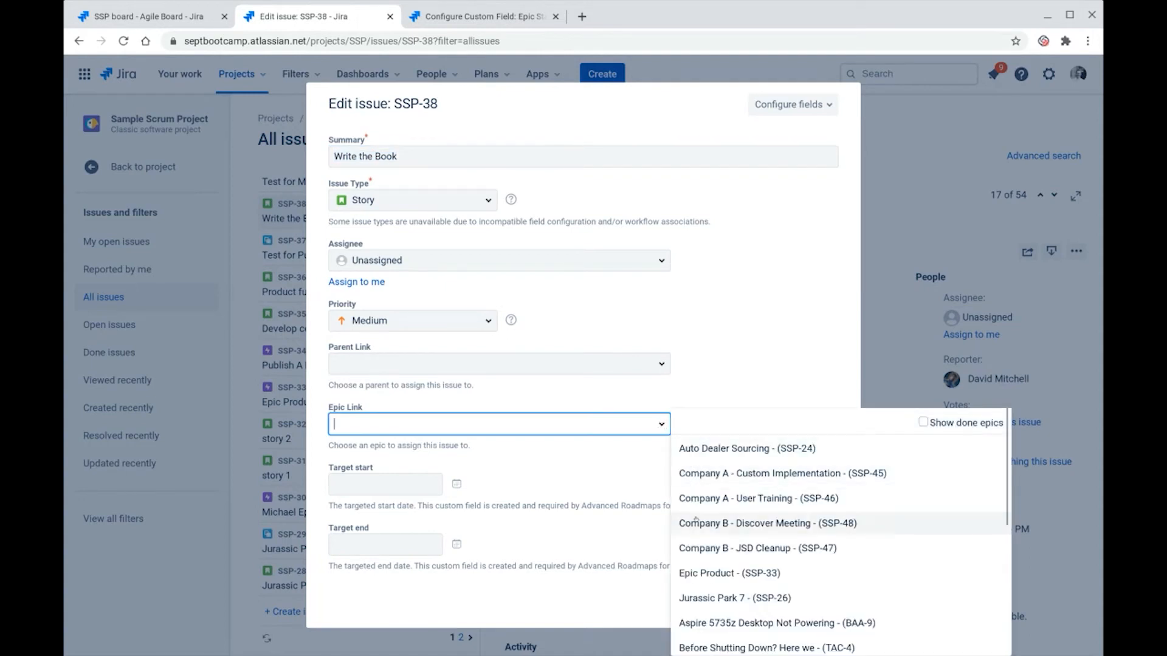
pyautogui.moveTo(735, 598)
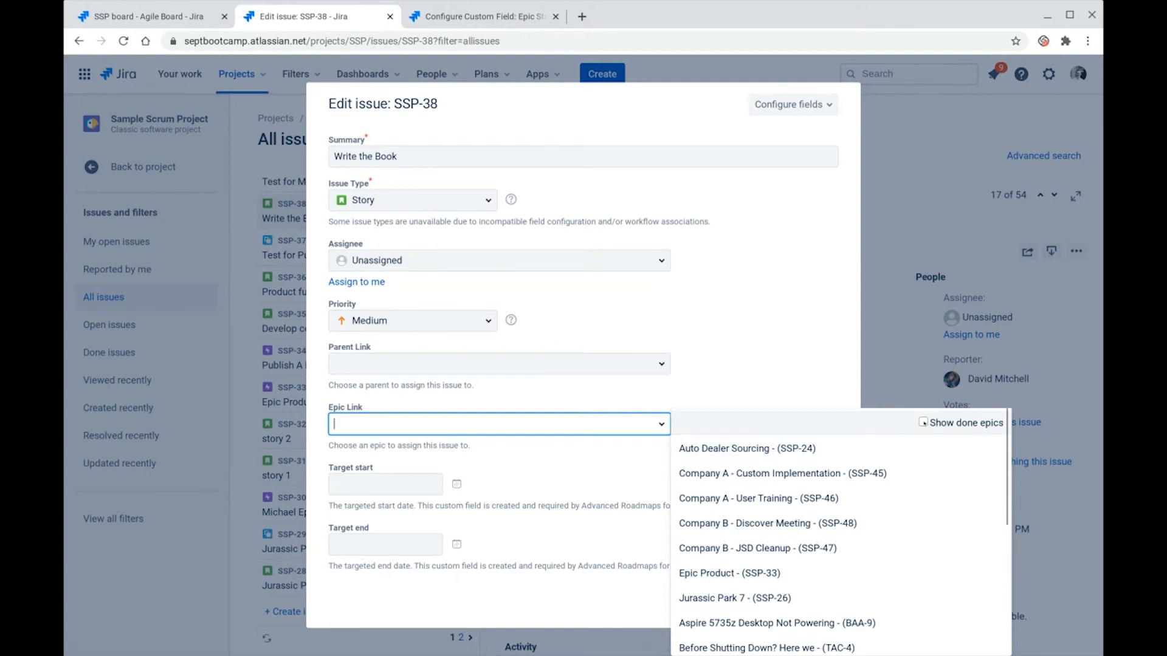
pyautogui.click(923, 423)
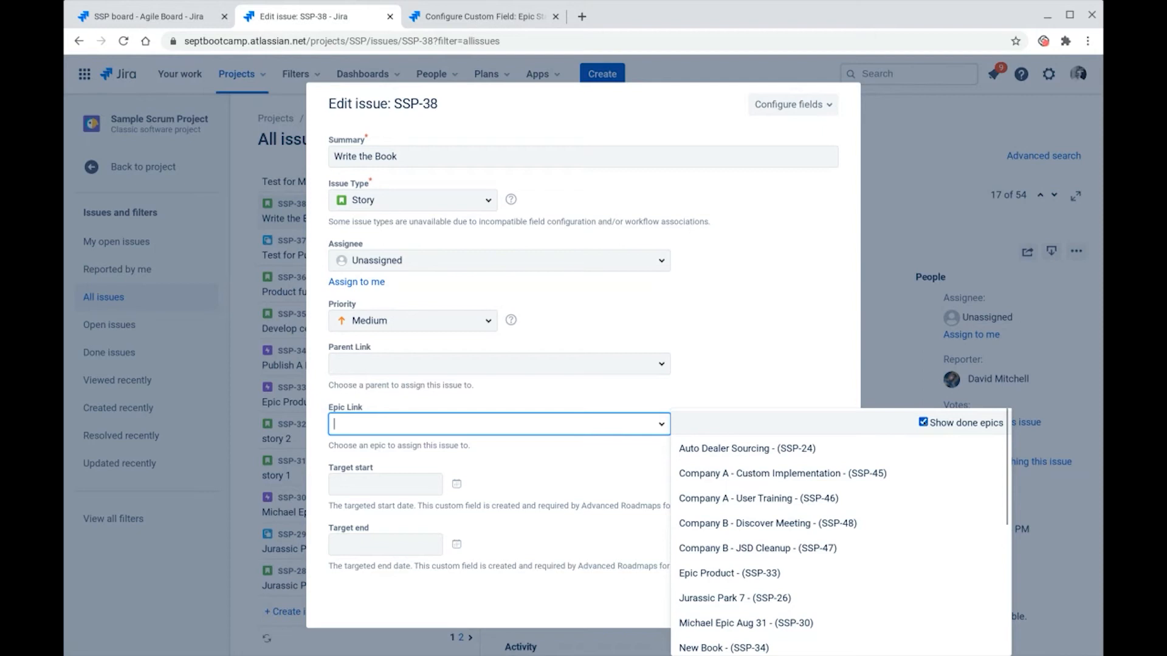
pyautogui.moveTo(849, 573)
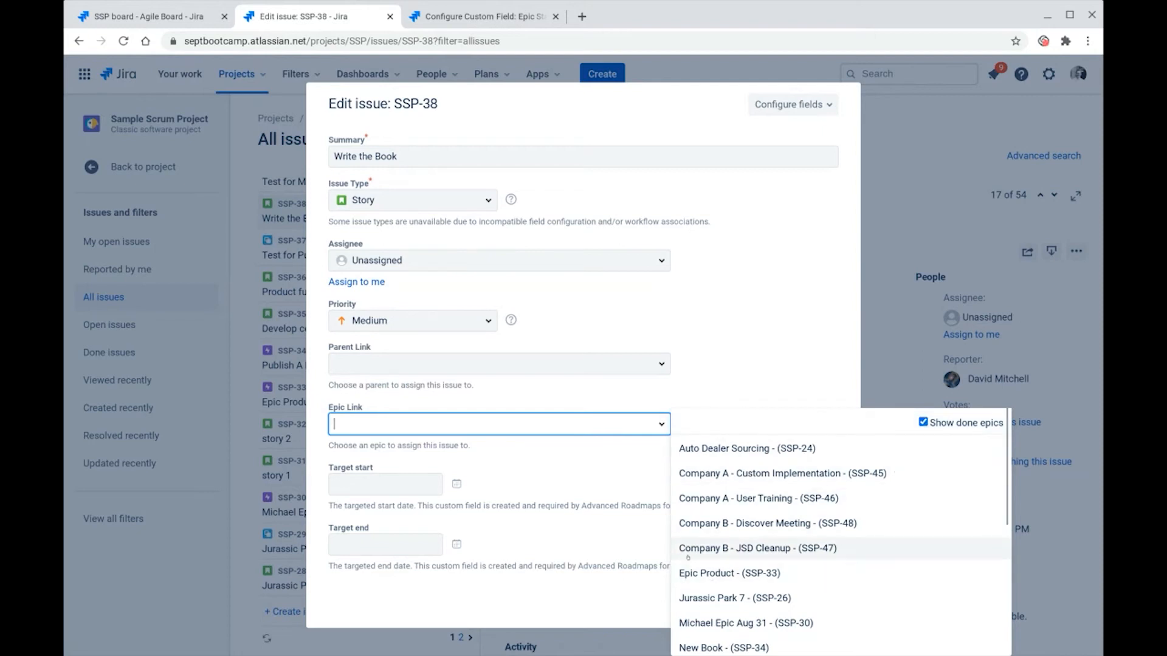
pyautogui.scroll(-3)
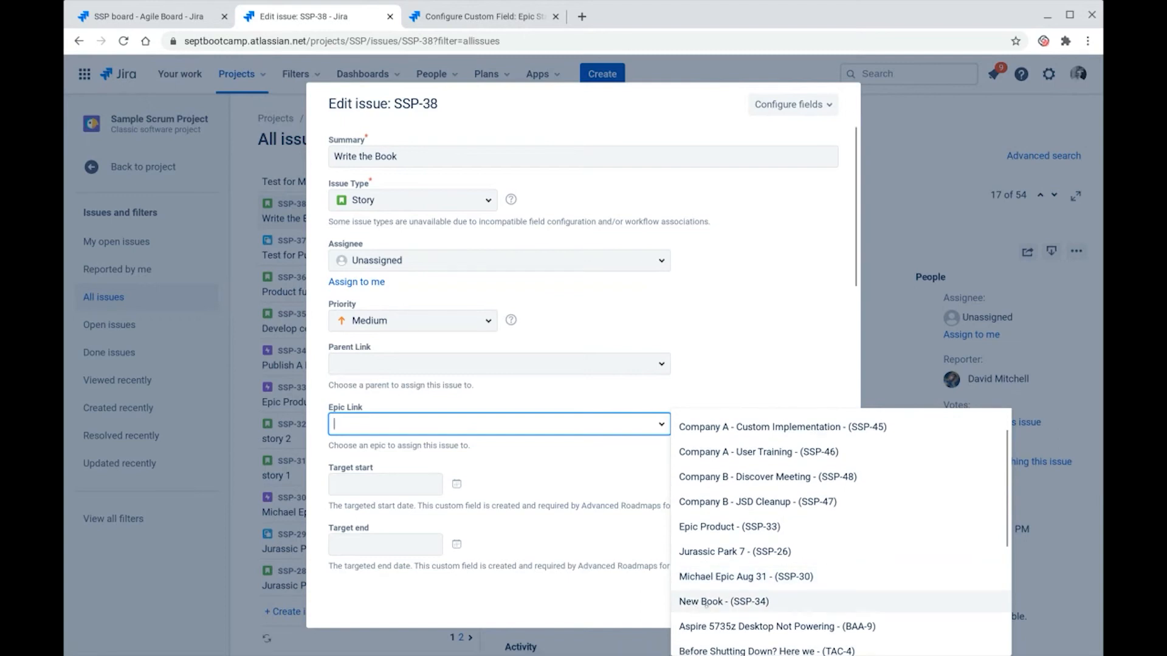
pyautogui.click(922, 418)
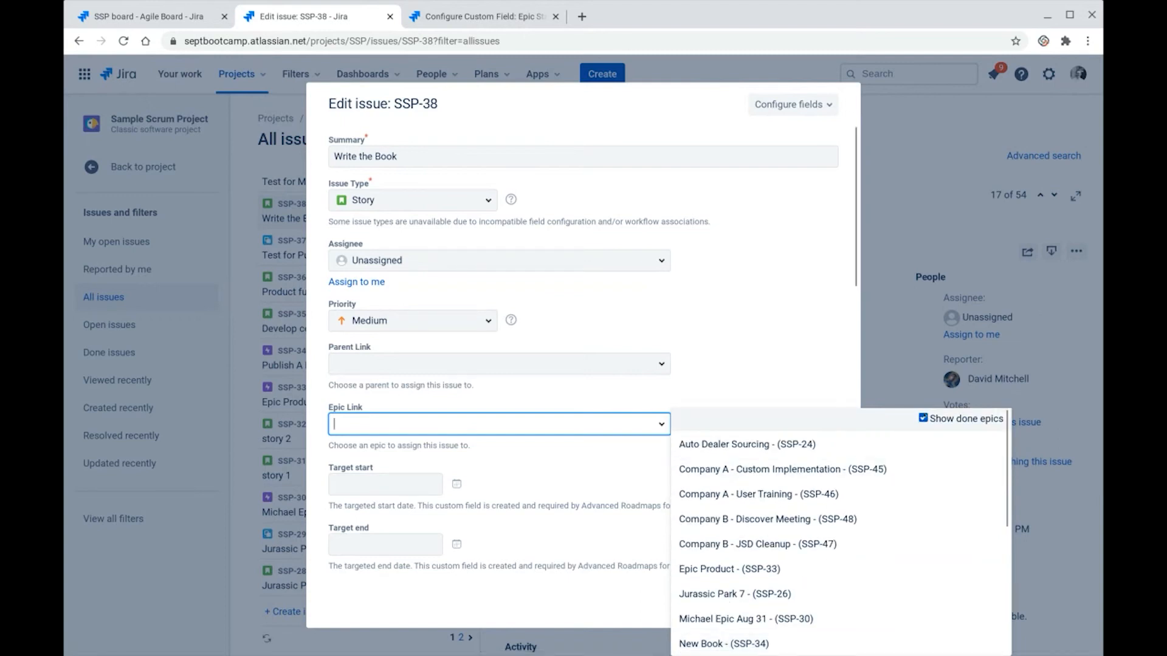
pyautogui.click(923, 418)
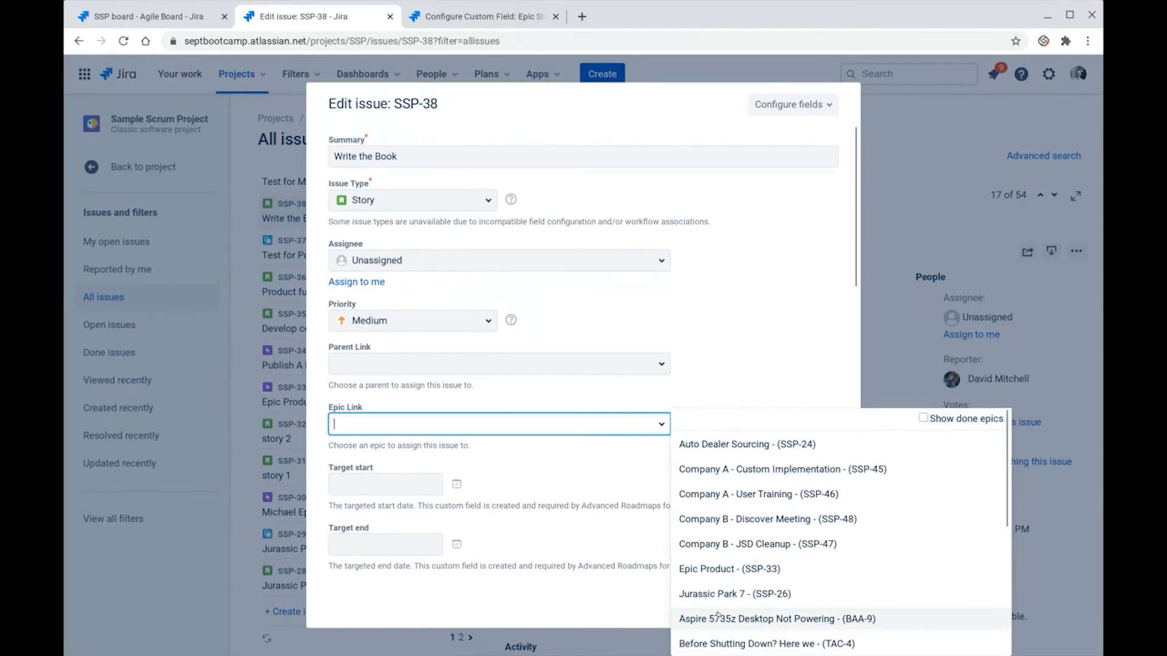
pyautogui.moveTo(746, 445)
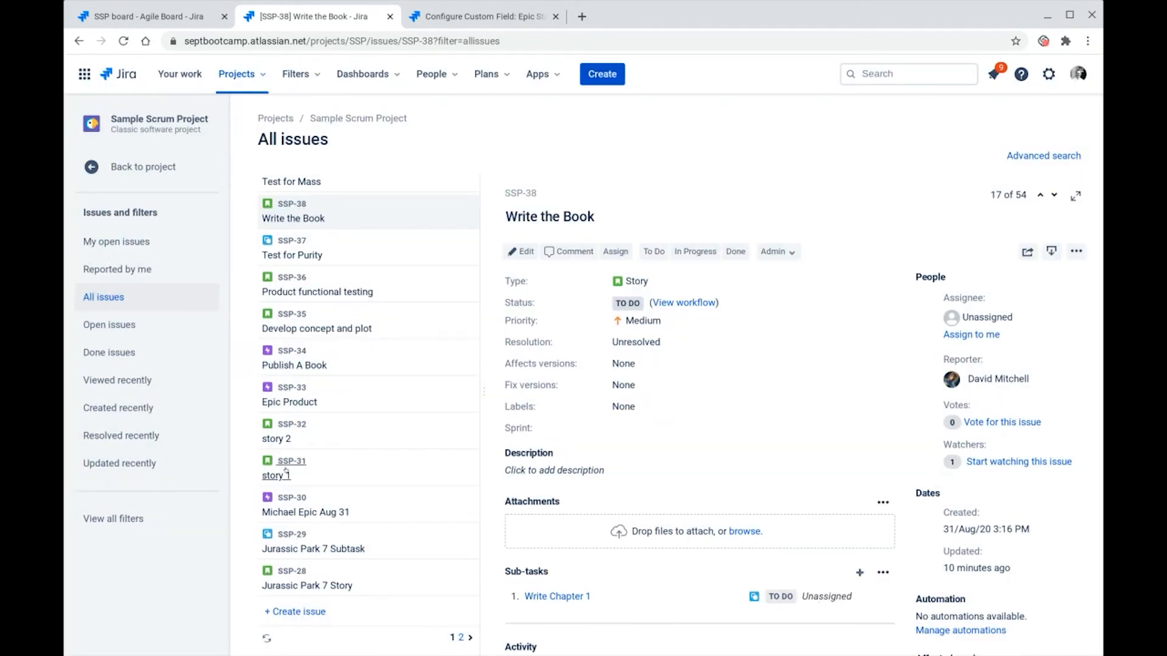
# View SSP-34's Epic Status Done, return to the backlog and open the Epic Product epic's menu
pyautogui.scroll(-3)
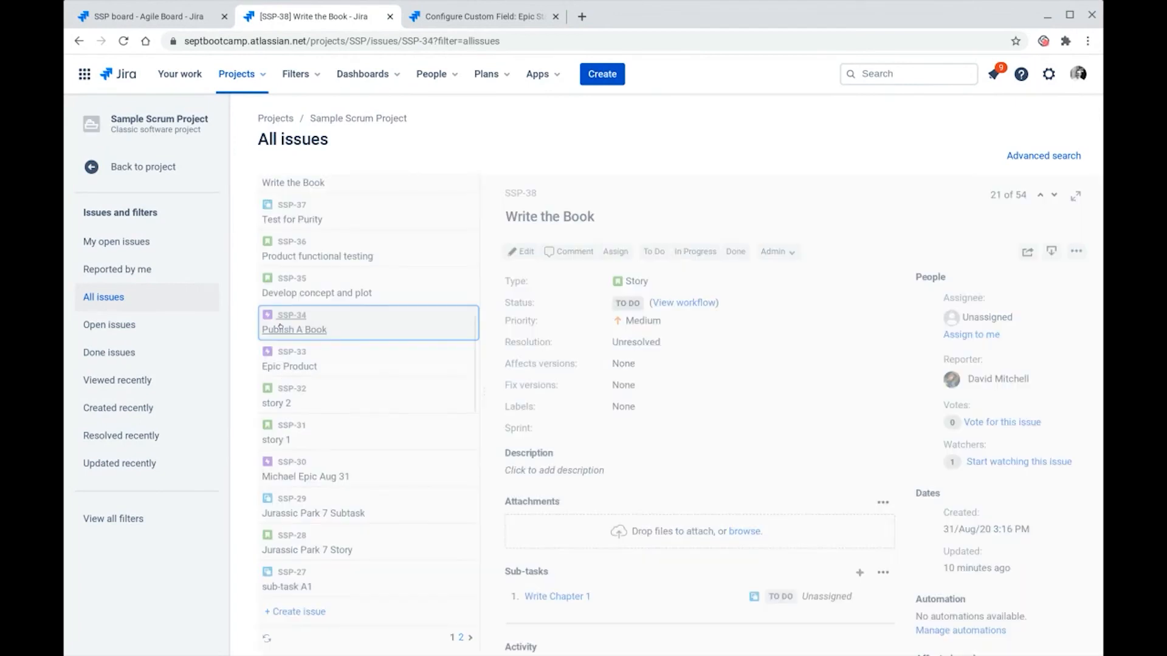
pyautogui.click(294, 329)
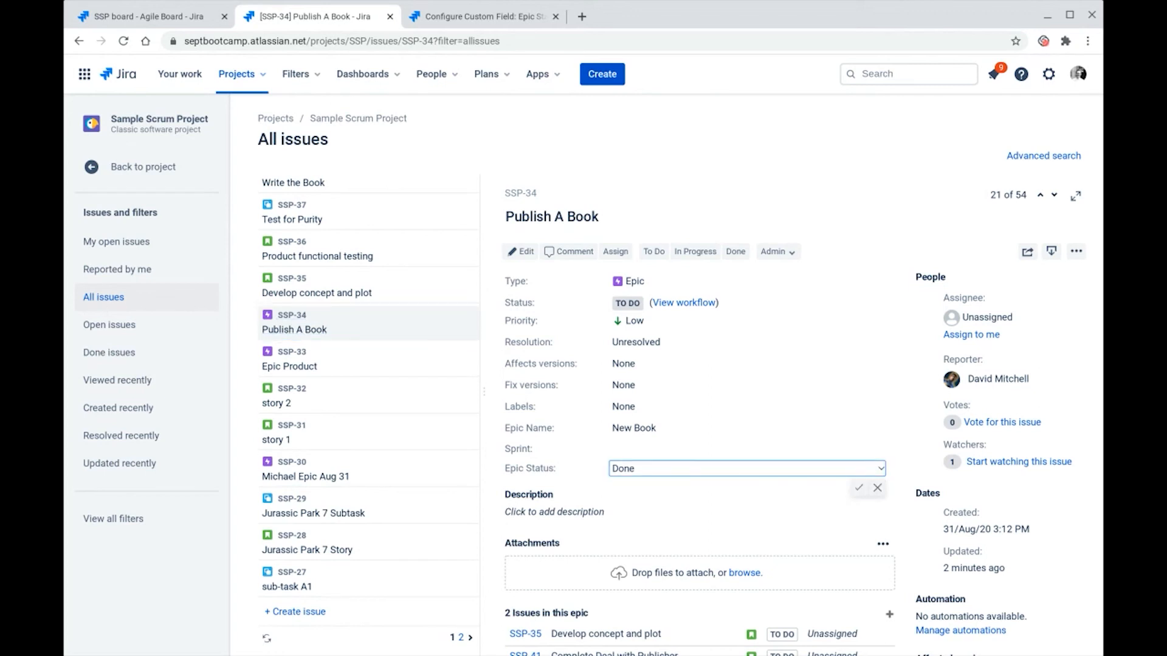
pyautogui.click(141, 16)
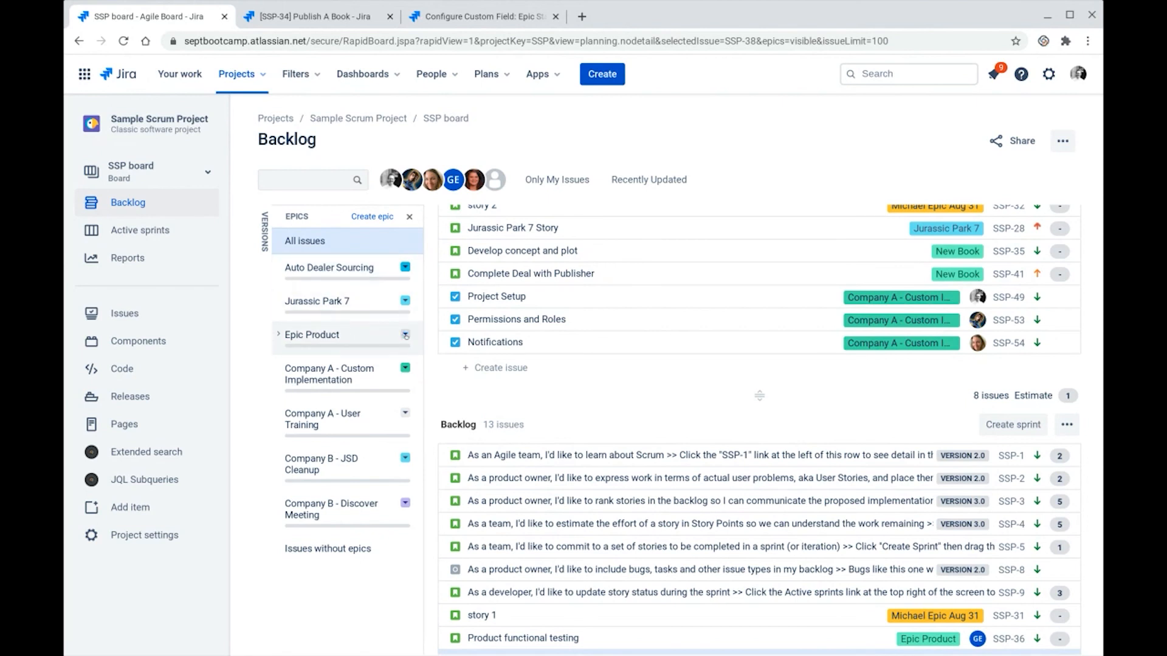
pyautogui.click(406, 336)
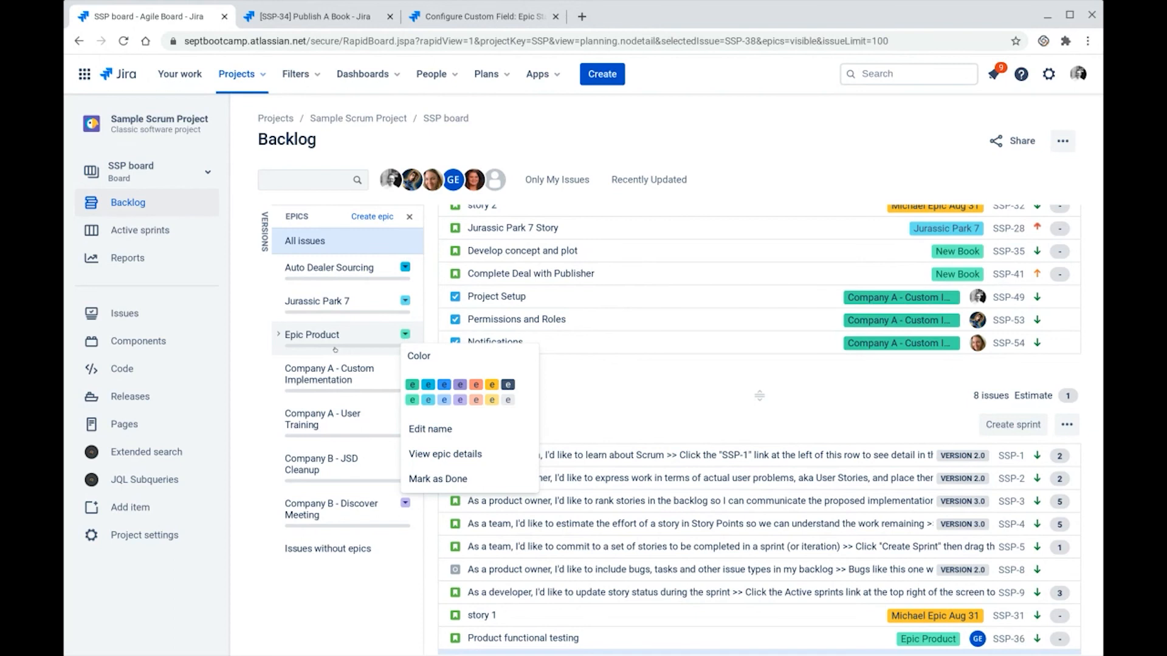